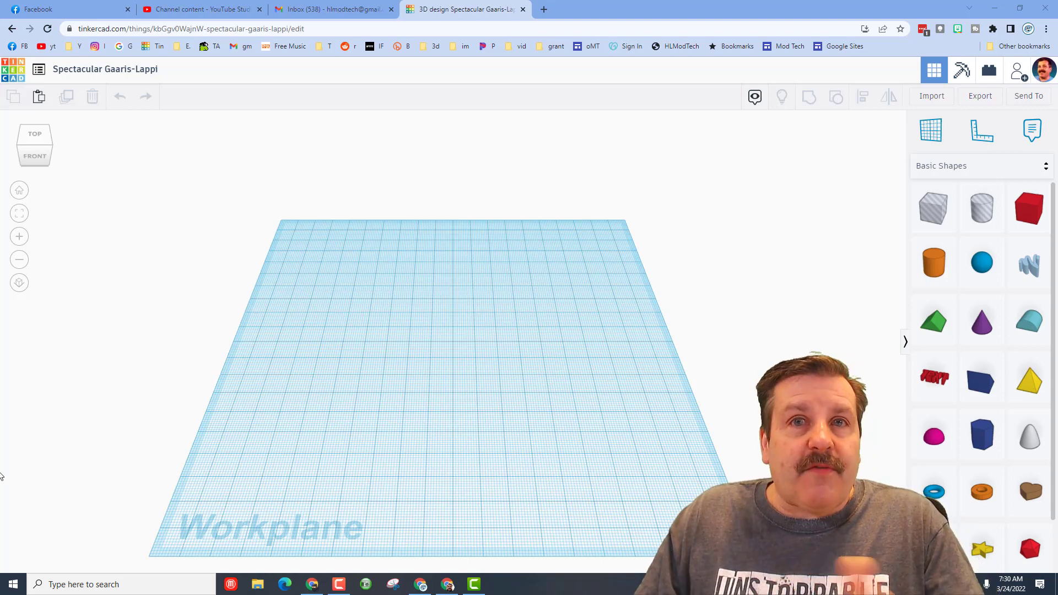
Place a Roof shape, flatten it and resize it into a 45-wide triangular wing outline
left_click(934, 319)
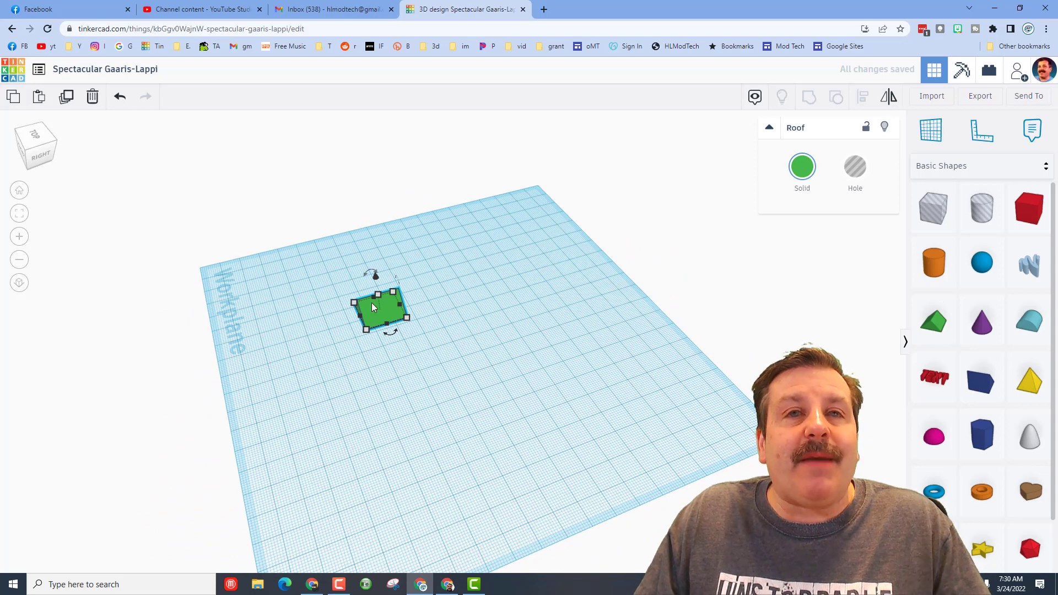
left_click_drag(369, 275, 388, 290)
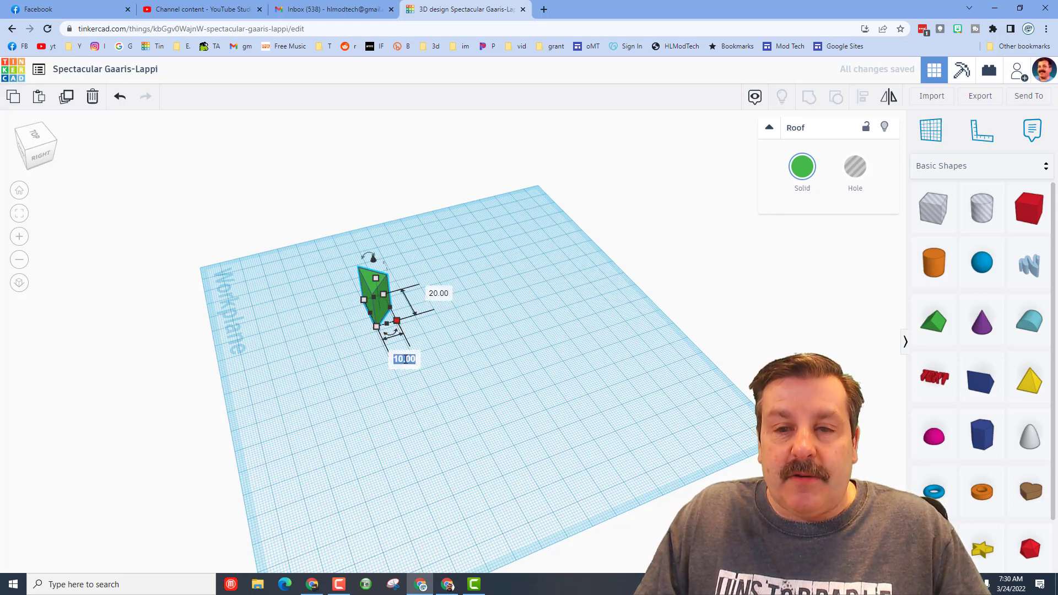
type("45.00")
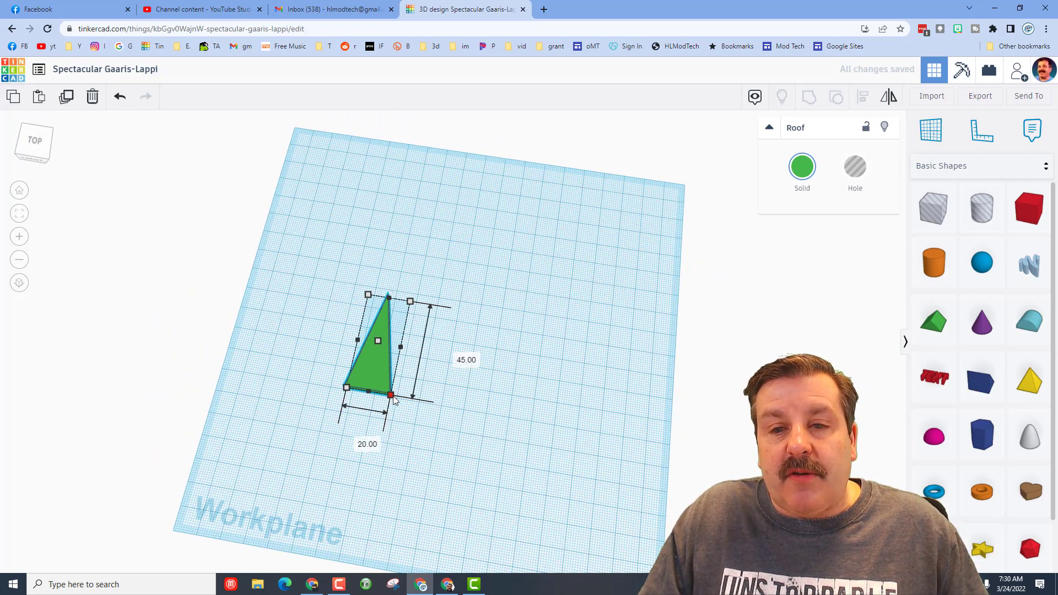
left_click(367, 445)
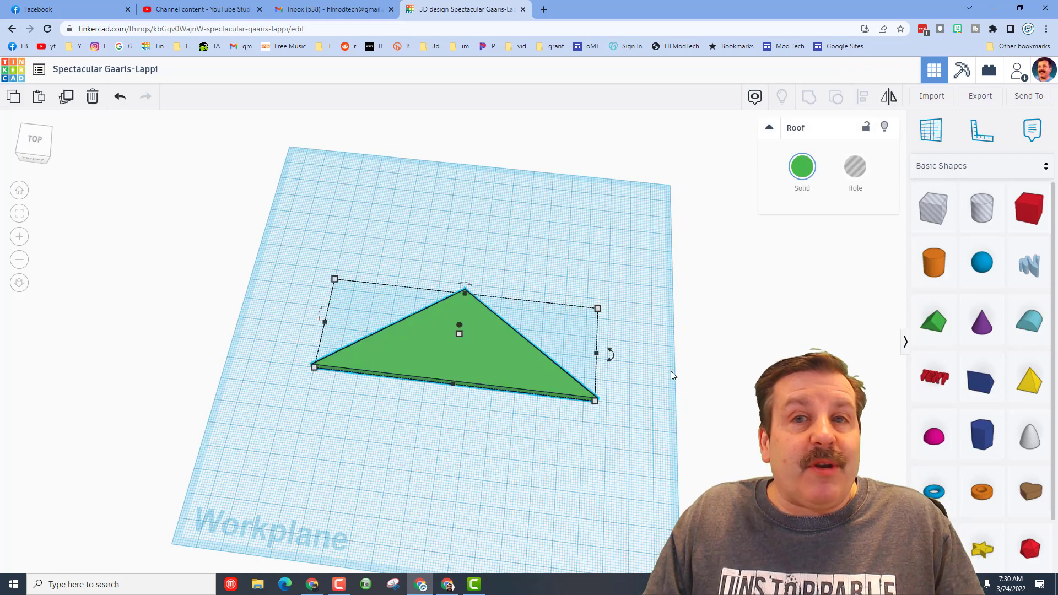
mouse_move(533, 409)
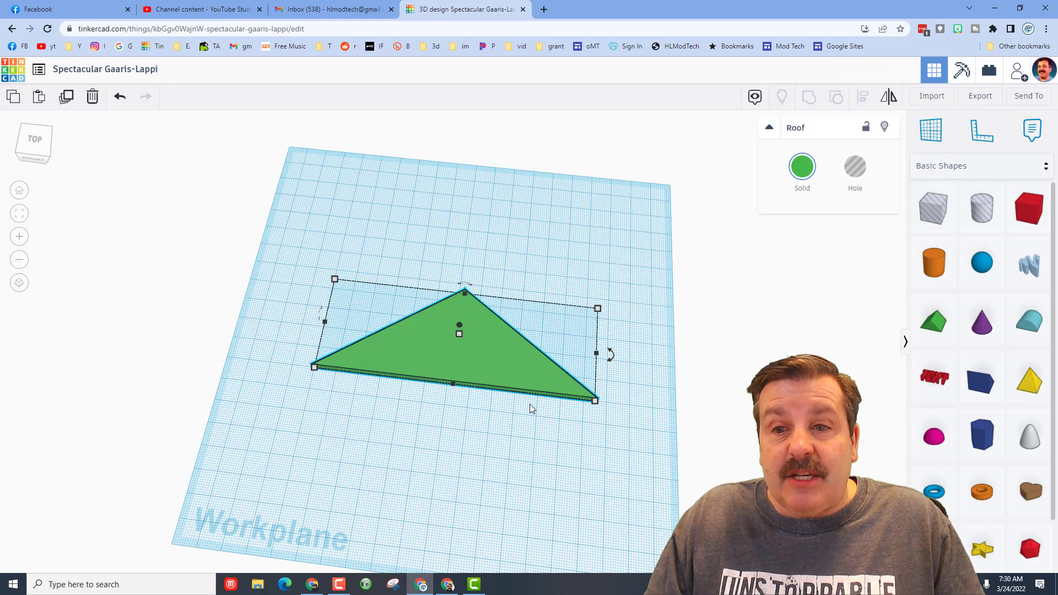
mouse_move(612, 372)
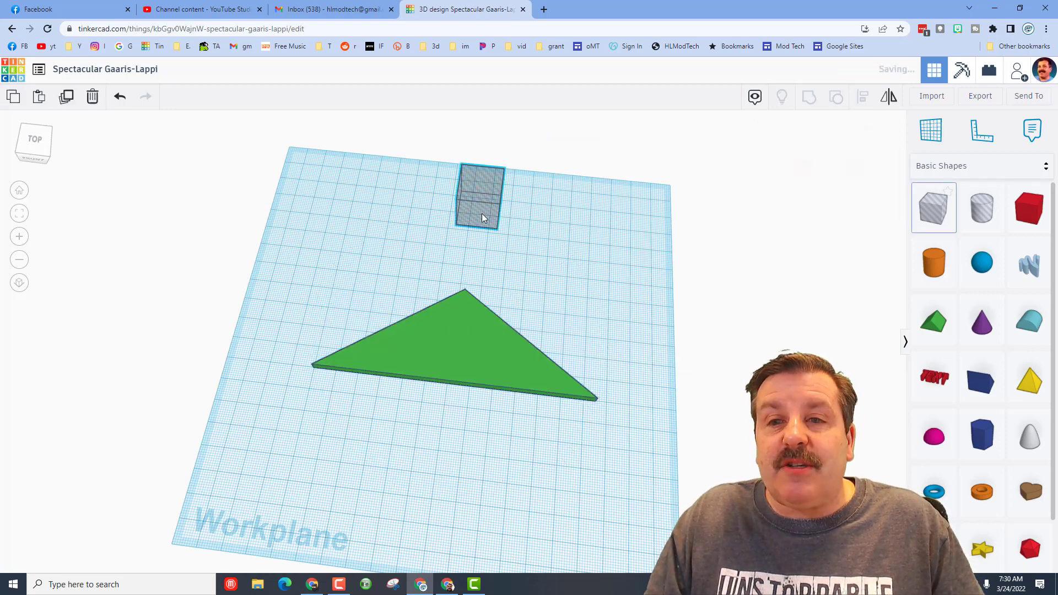
Shrink a Box hole to a 4 by 7 slot, duplicate it and set both across the triangle
left_click(481, 199)
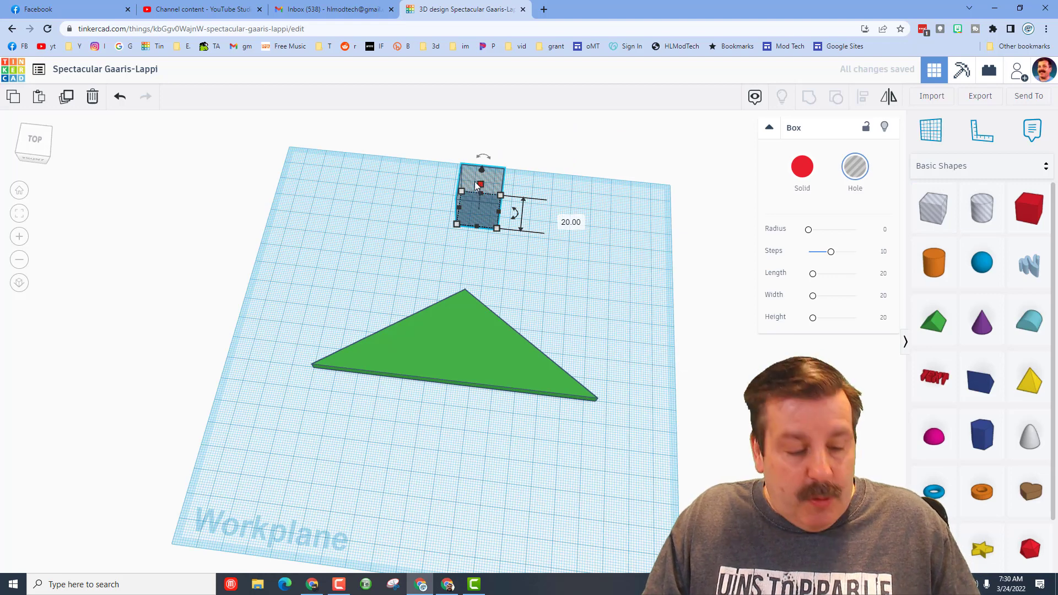
left_click_drag(500, 227, 487, 215)
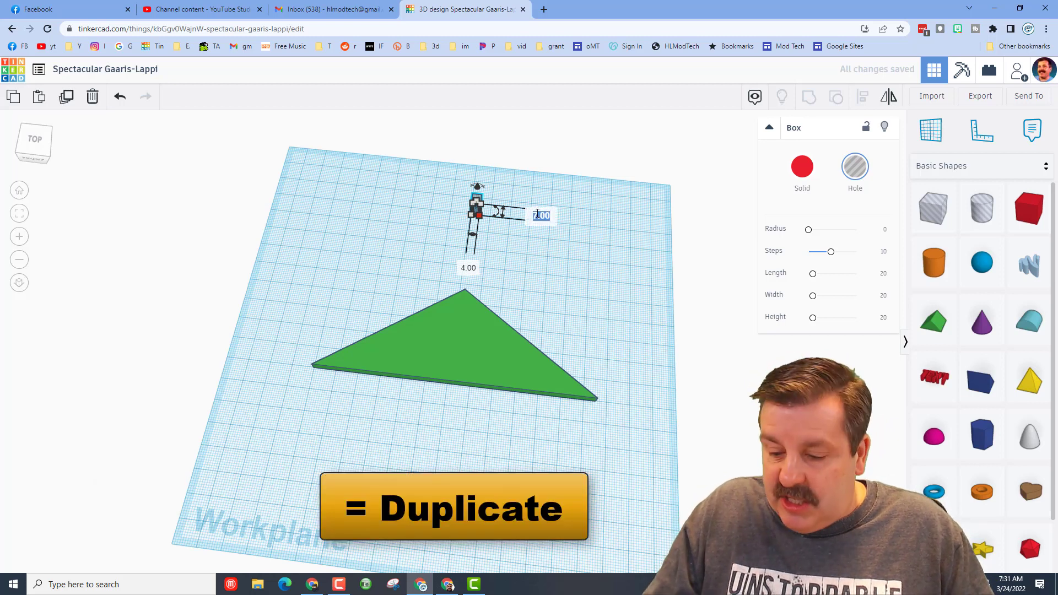
key("ctrl+d")
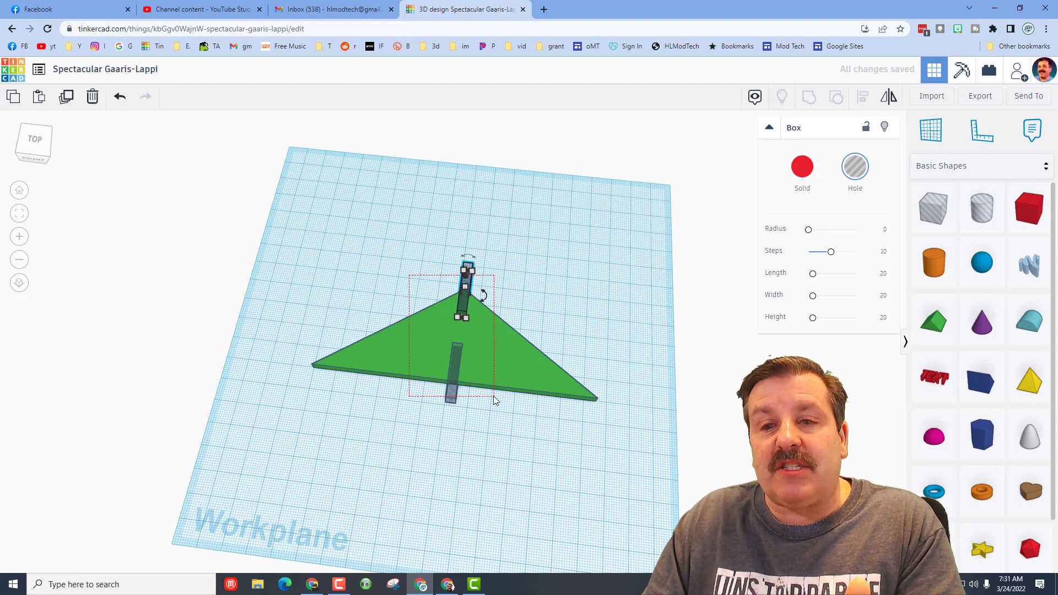
left_click(561, 352)
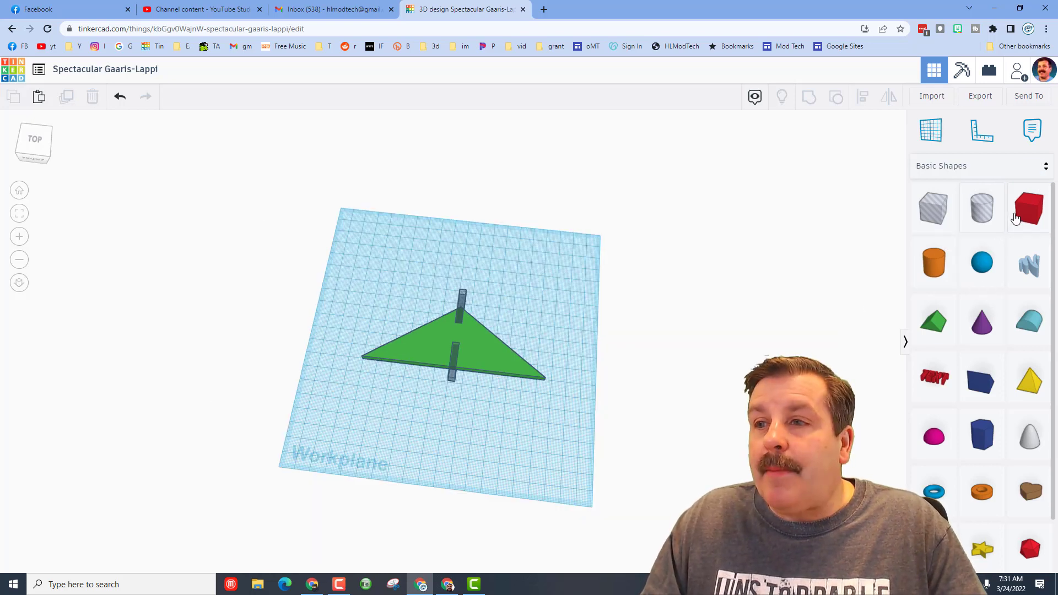
Add a solid red box, narrow it into a missile tip and move it to a wing corner
left_click(1027, 207)
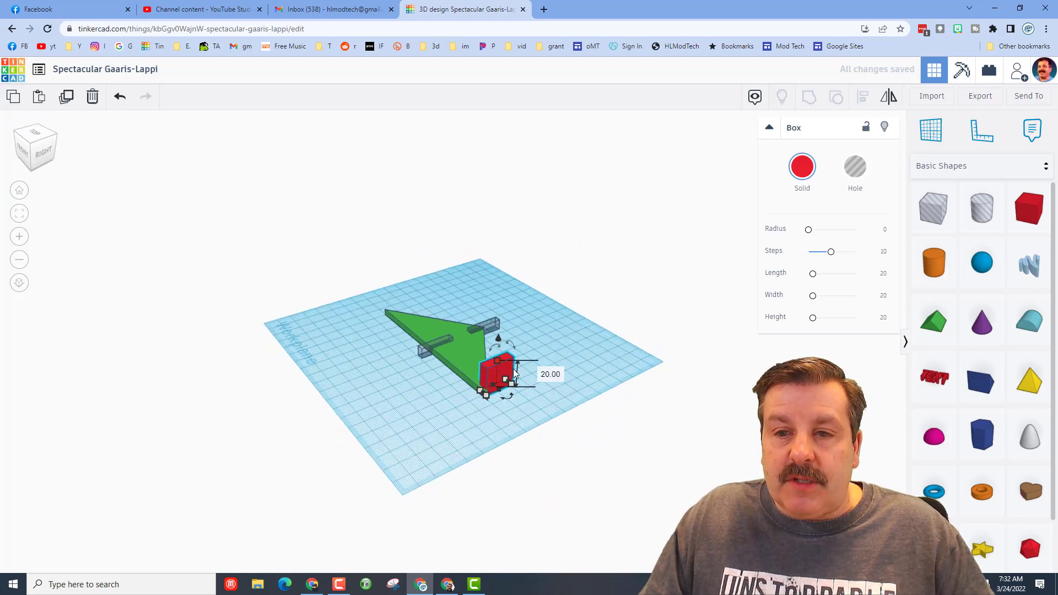
left_click_drag(509, 381, 509, 389)
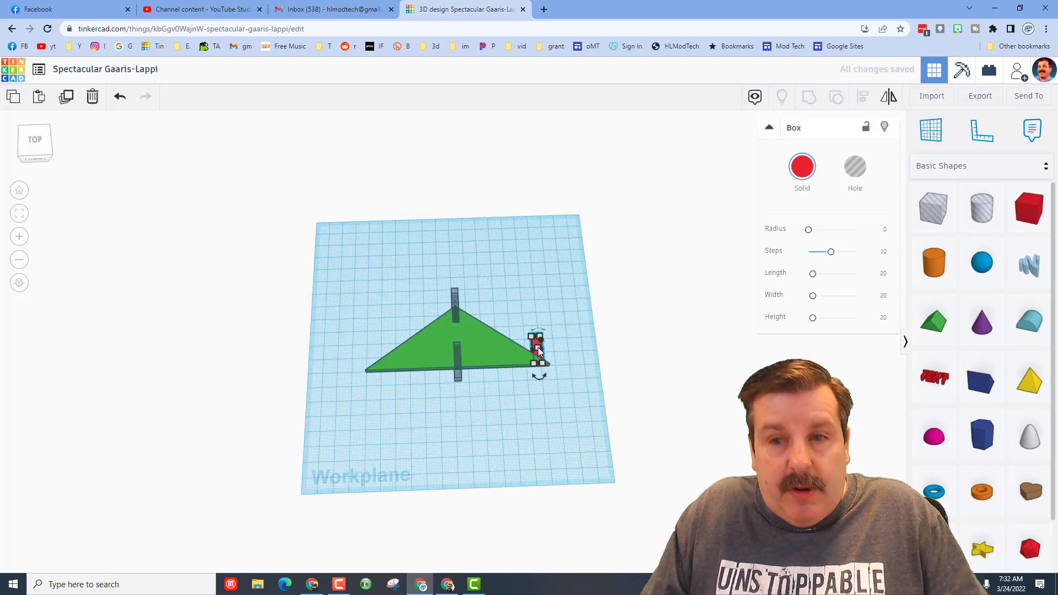
left_click_drag(537, 344, 408, 357)
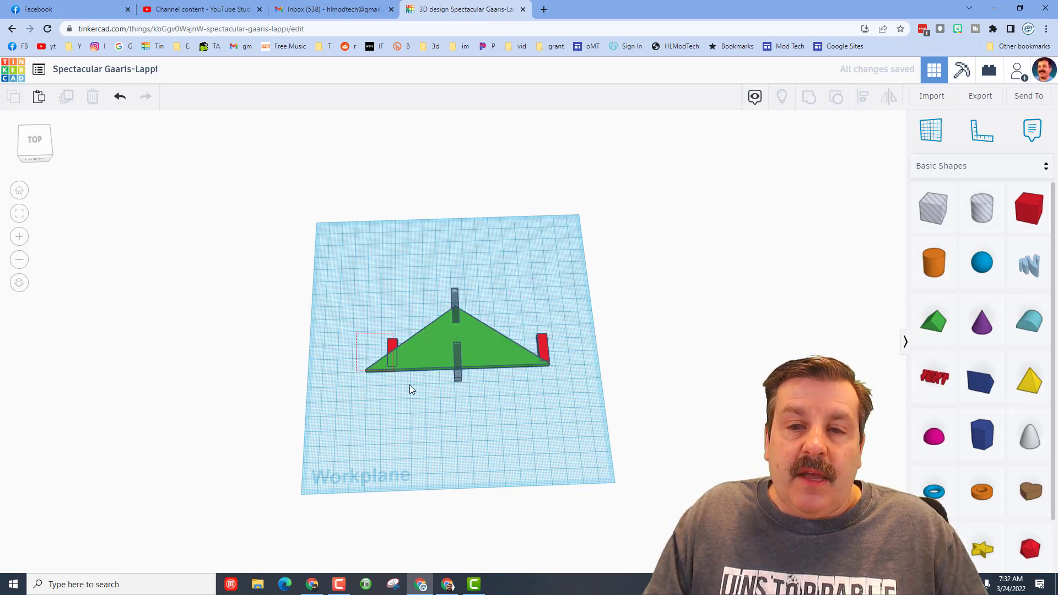
Align the red tips with the wing corners so one stands at each outer tip
left_click(408, 342)
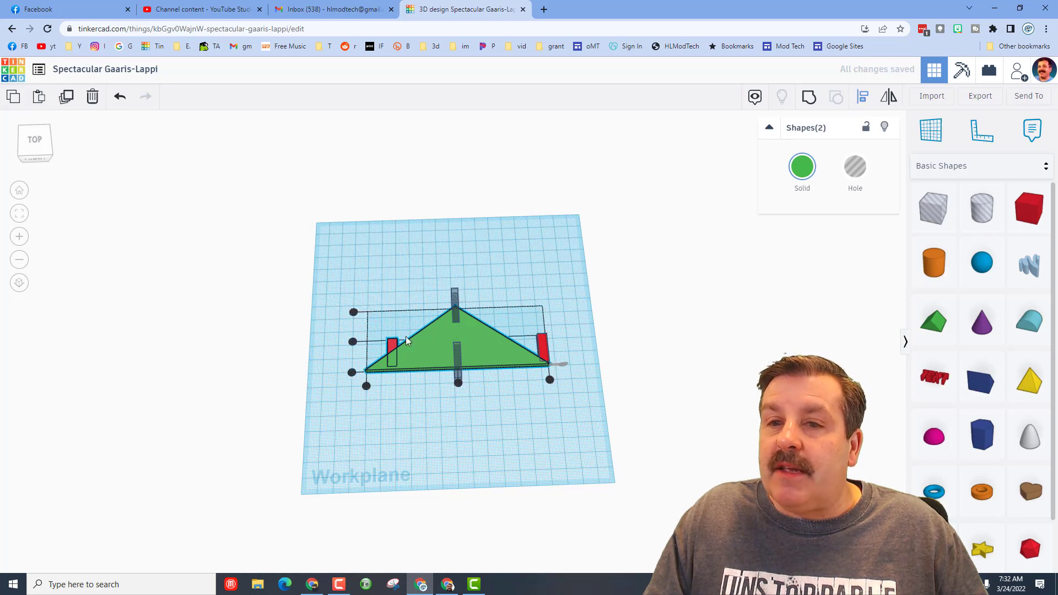
left_click(334, 381)
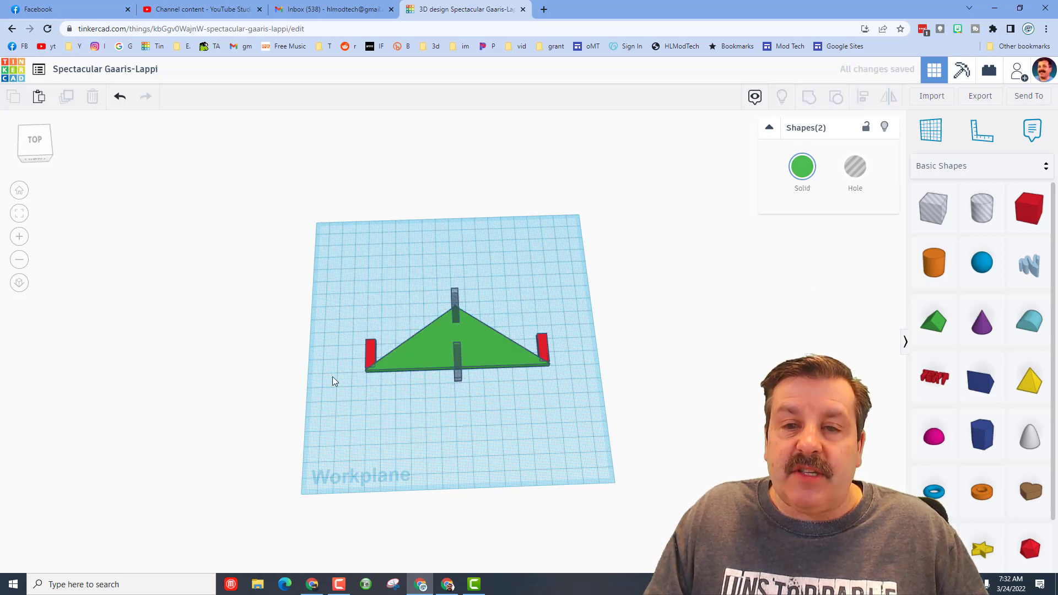
left_click(457, 348)
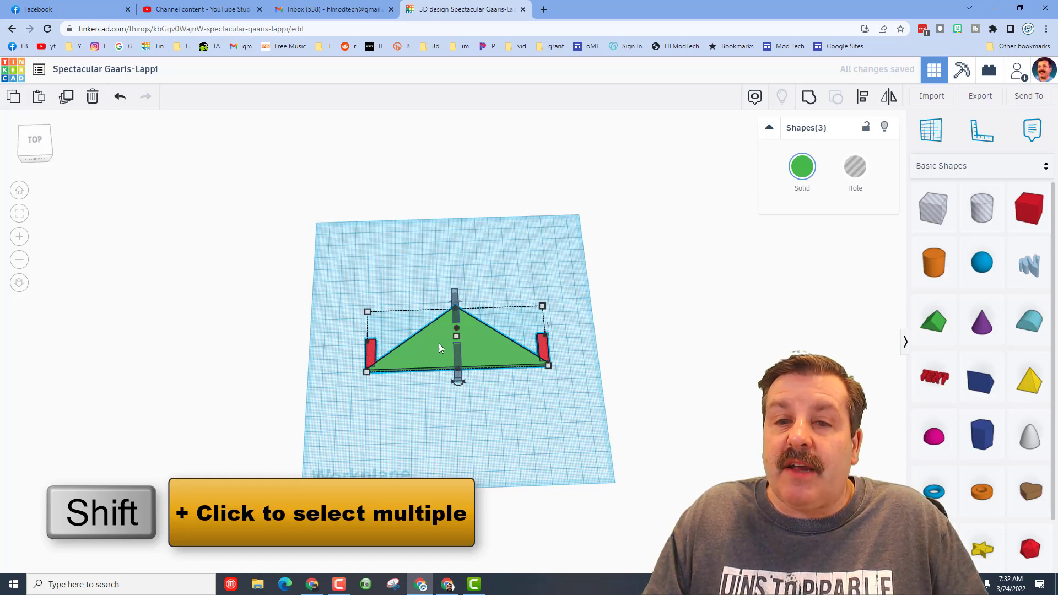
mouse_move(862, 97)
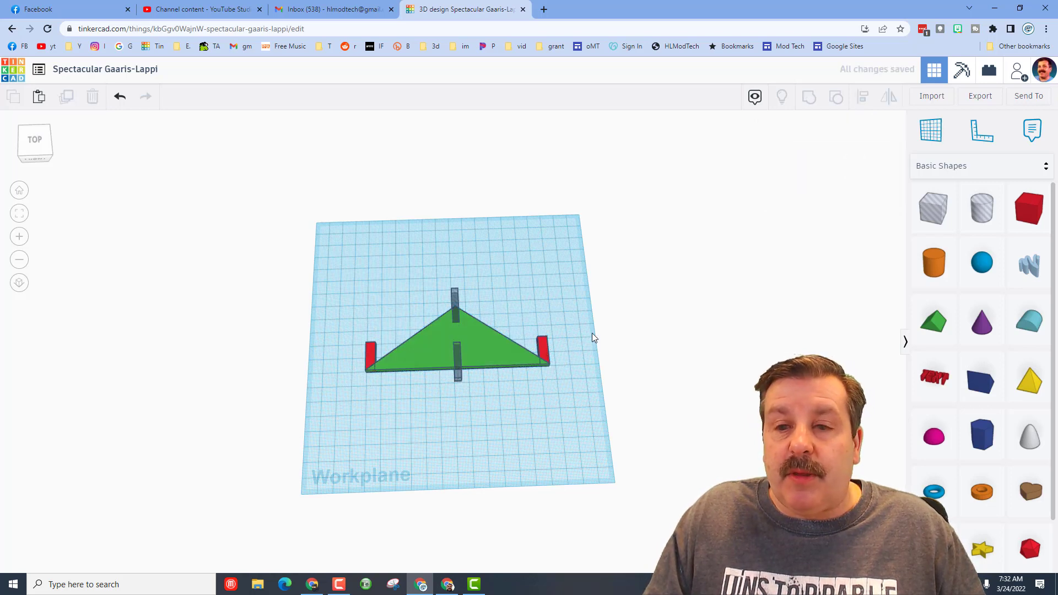
left_click(540, 355)
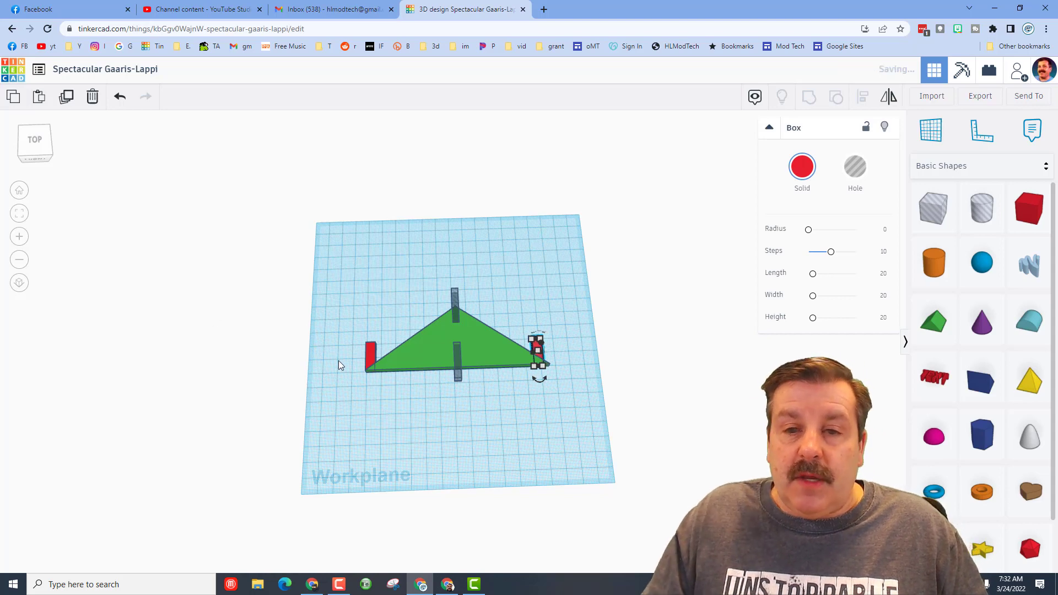
Drag a small green Roof nose cone onto the missile end and fit it against the tip
left_click_drag(537, 348, 373, 357)
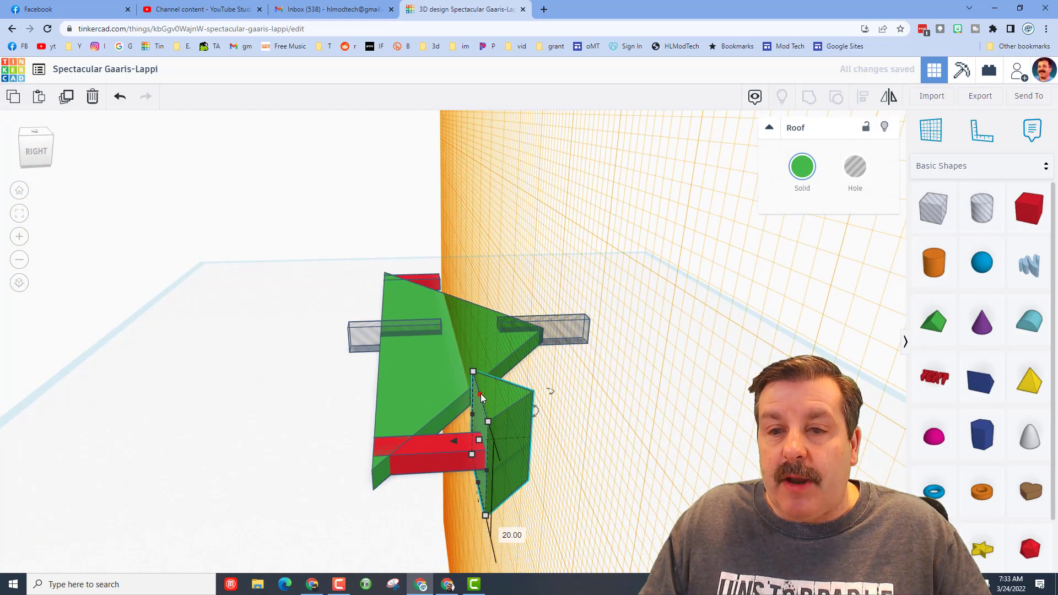
left_click_drag(483, 398, 566, 441)
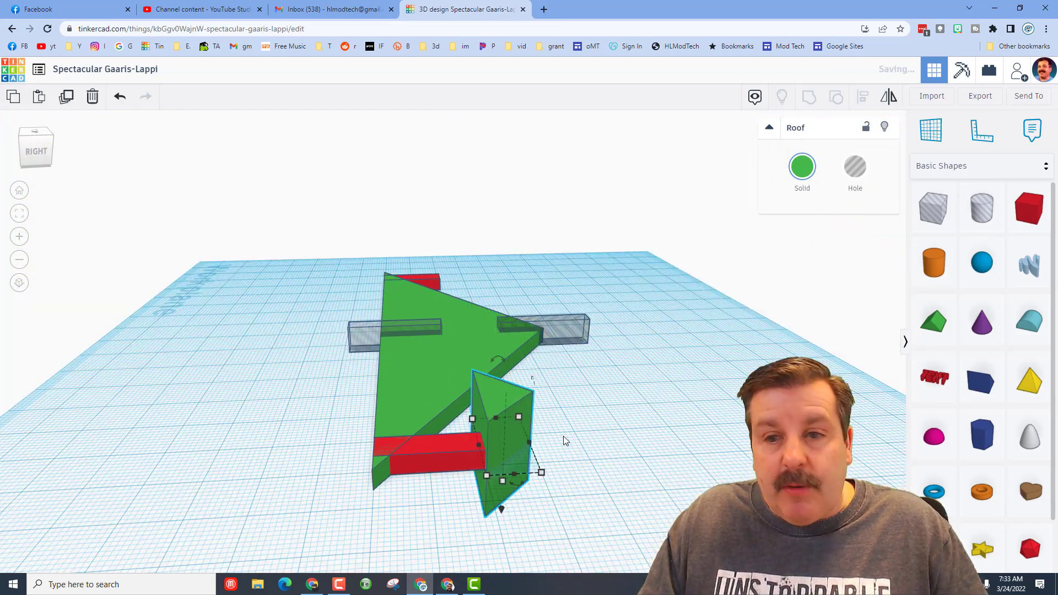
left_click_drag(565, 441, 607, 479)
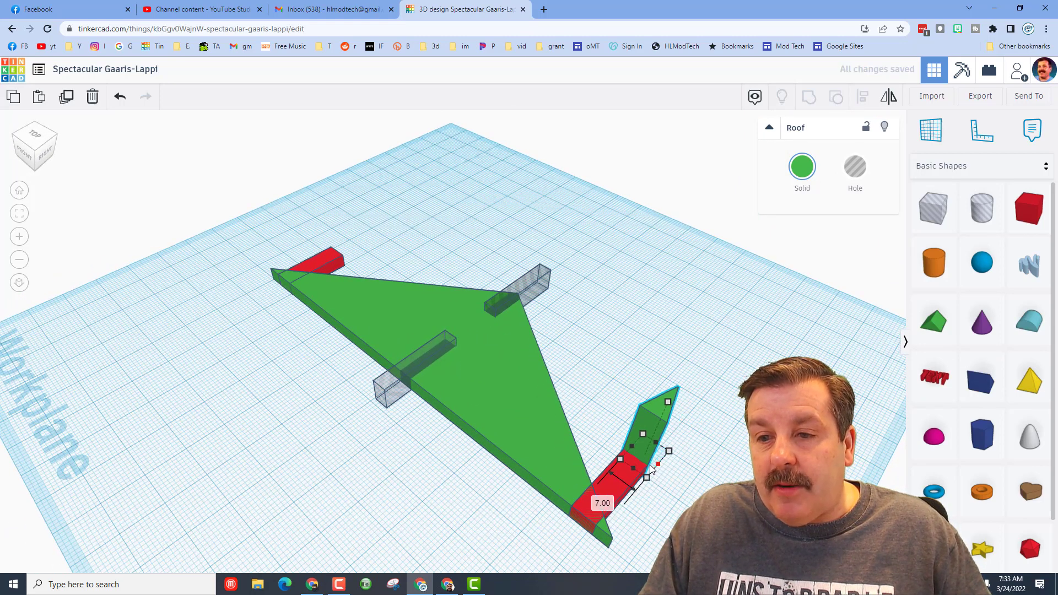
left_click_drag(658, 465, 651, 462)
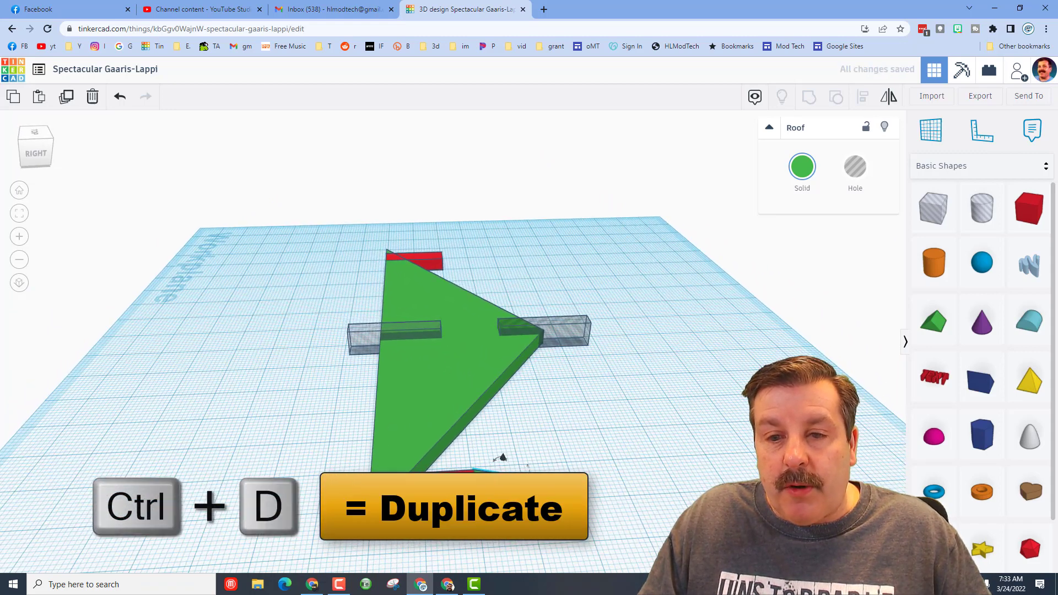
mouse_move(443, 313)
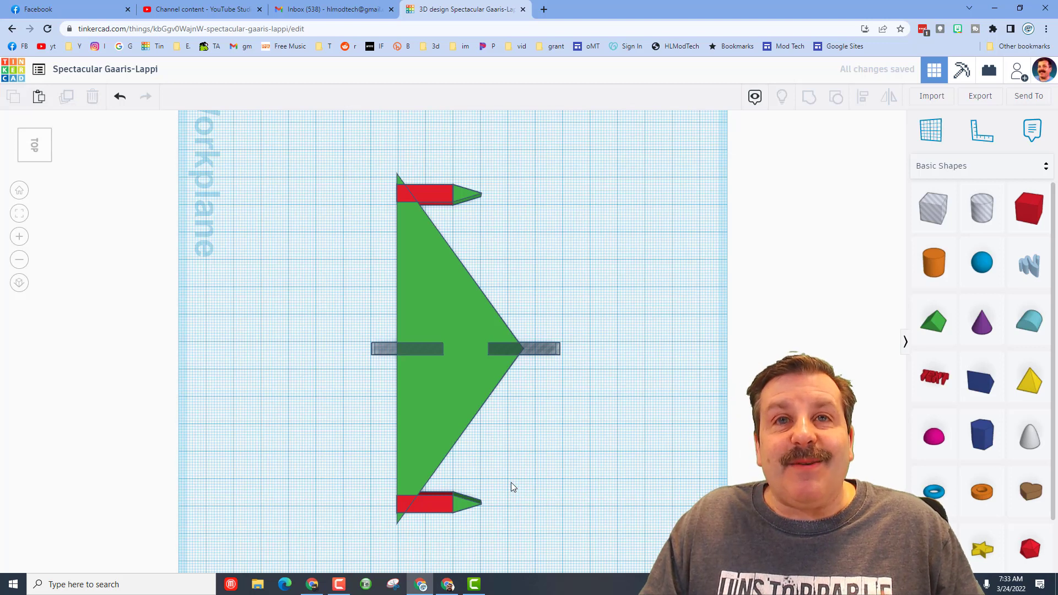
mouse_move(443, 311)
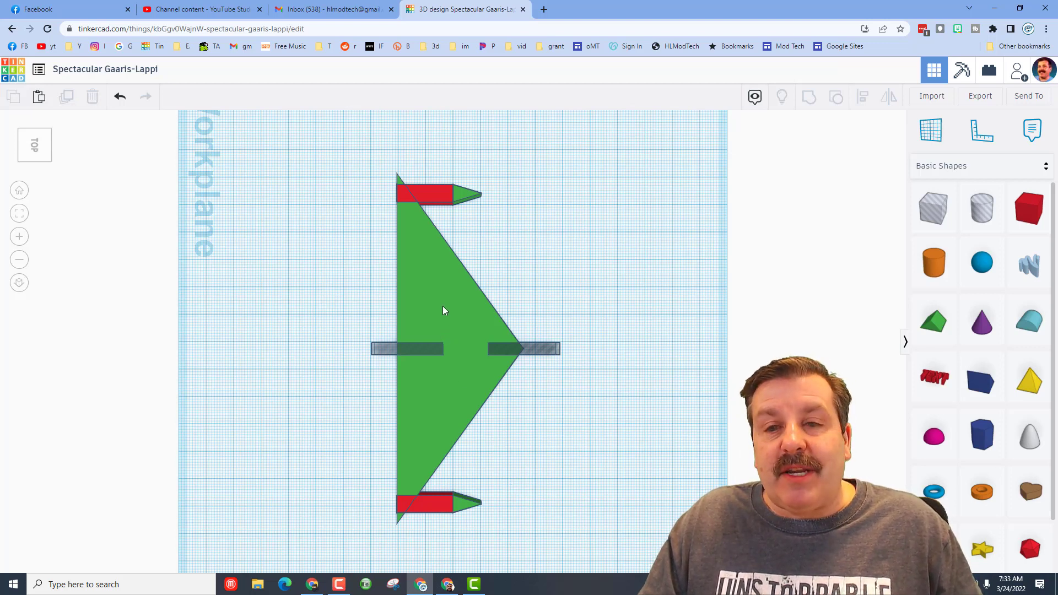
Duplicate the wing together with its rear slot box to start a smaller tail fin
left_click(446, 311)
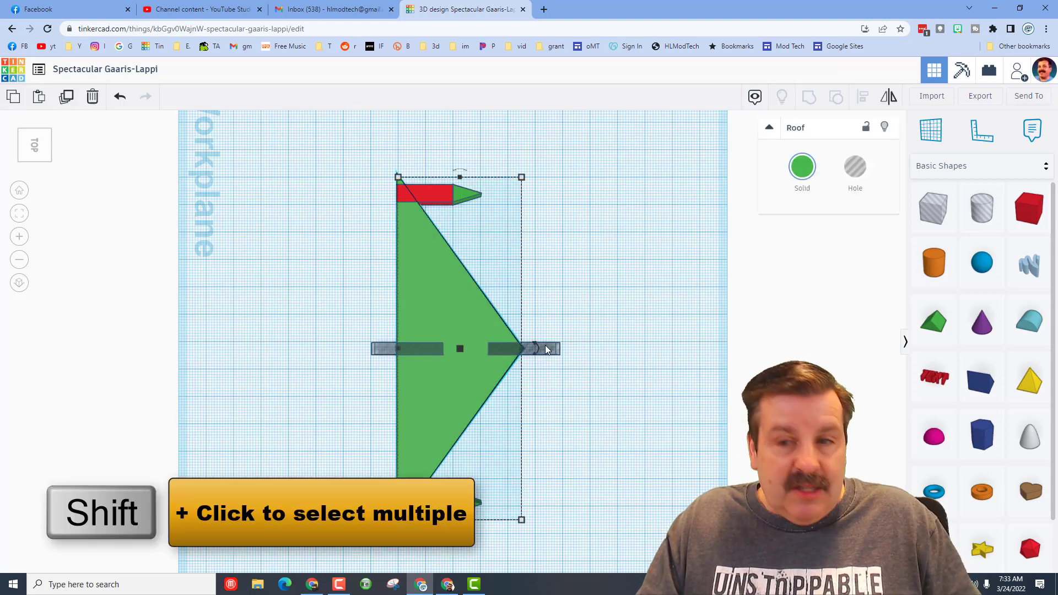
left_click(542, 348)
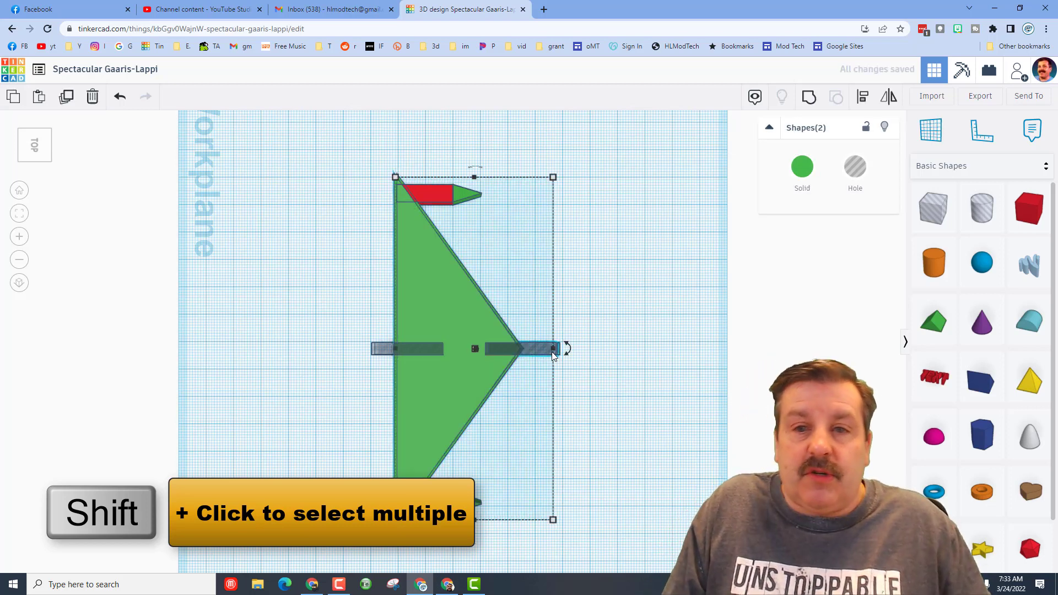
key("Ctrl+D")
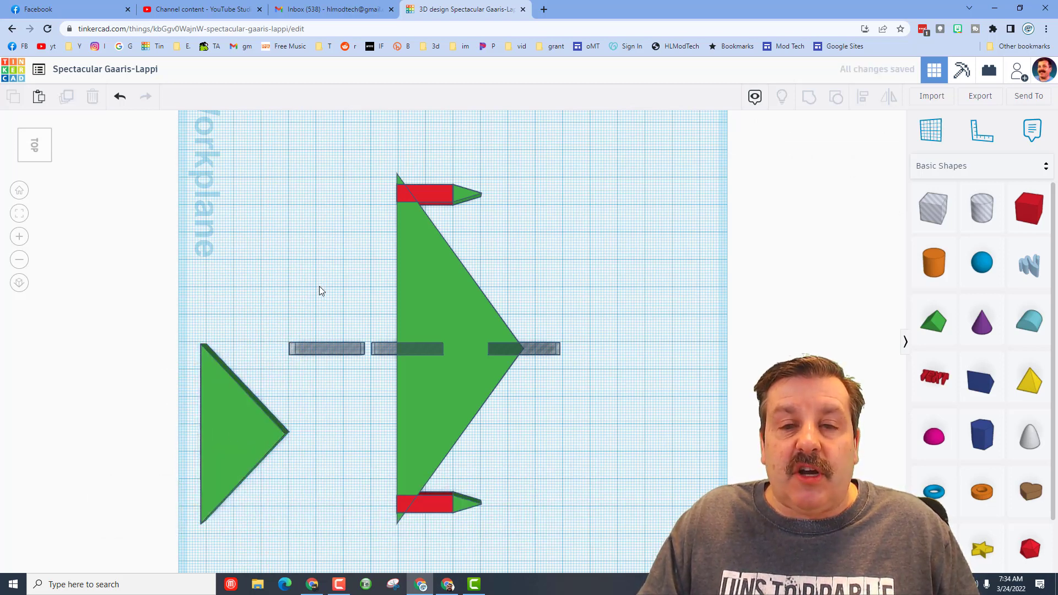
left_click(237, 432)
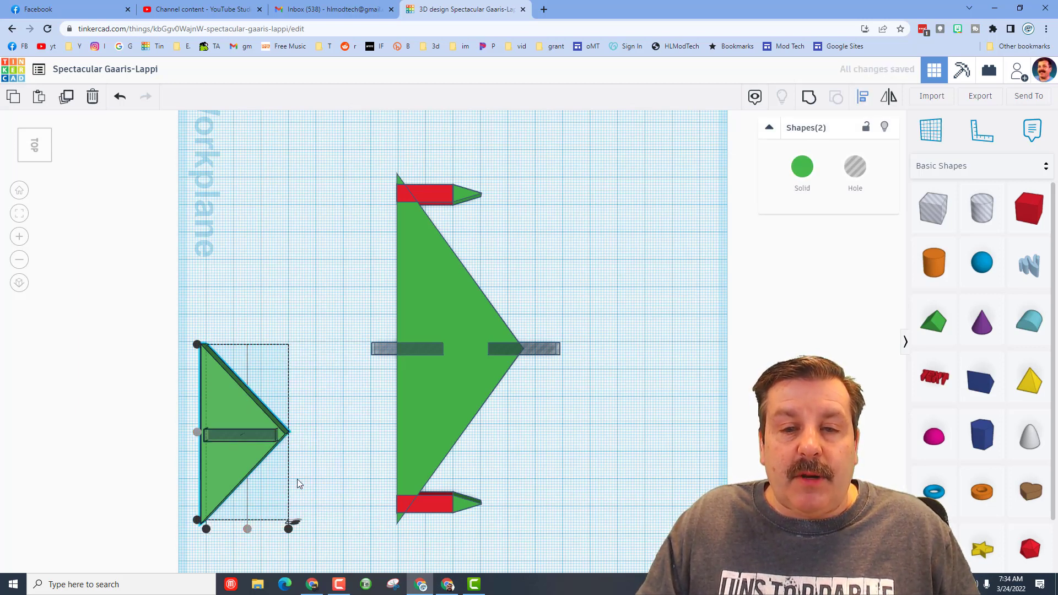
Group the small fin with its slot hole into one slotted triangle beside the wing
left_click(242, 435)
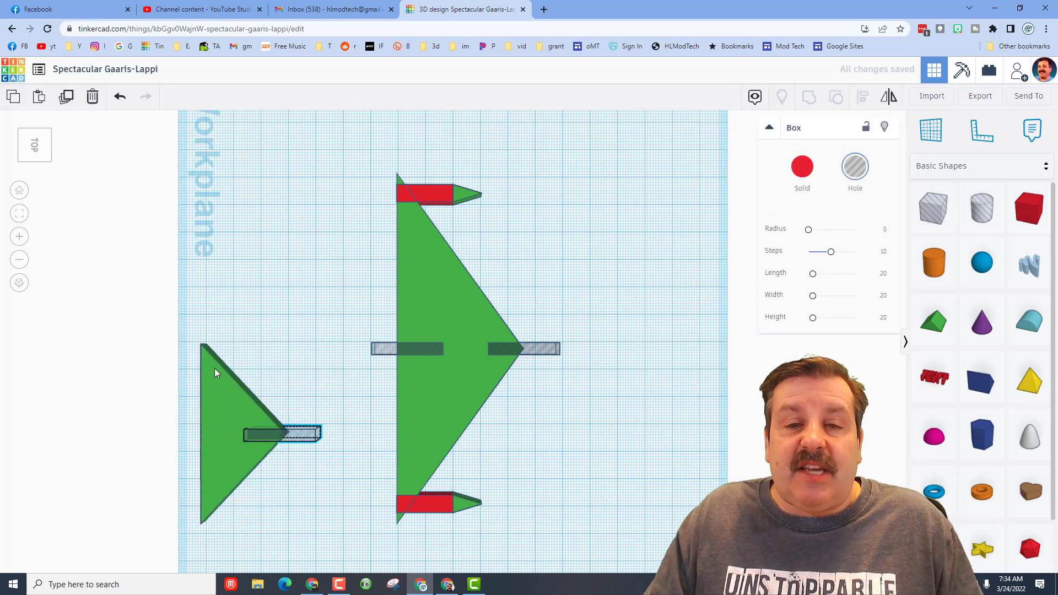
left_click(225, 437)
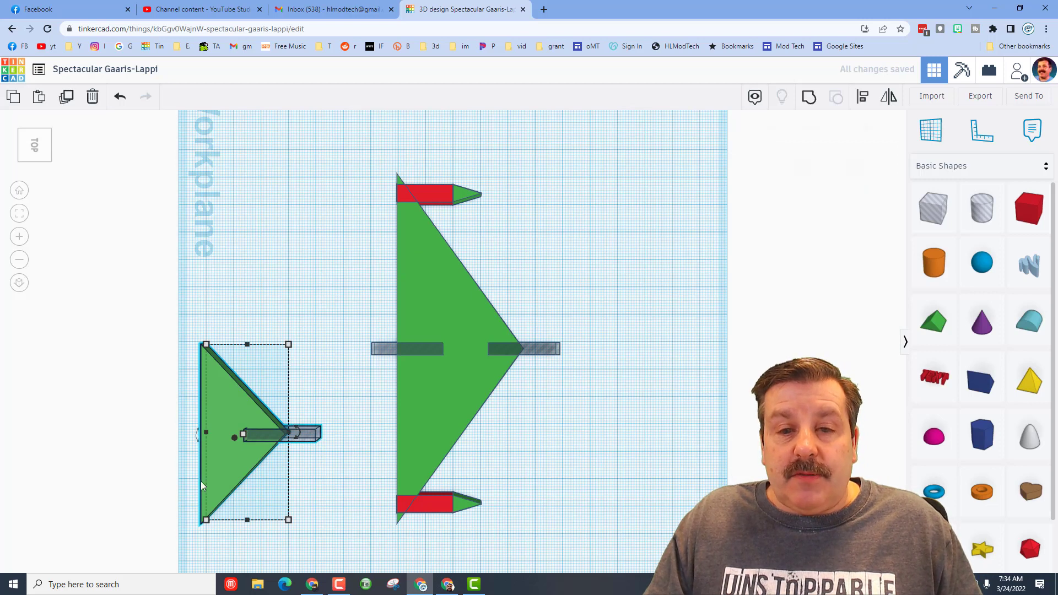
left_click(233, 404)
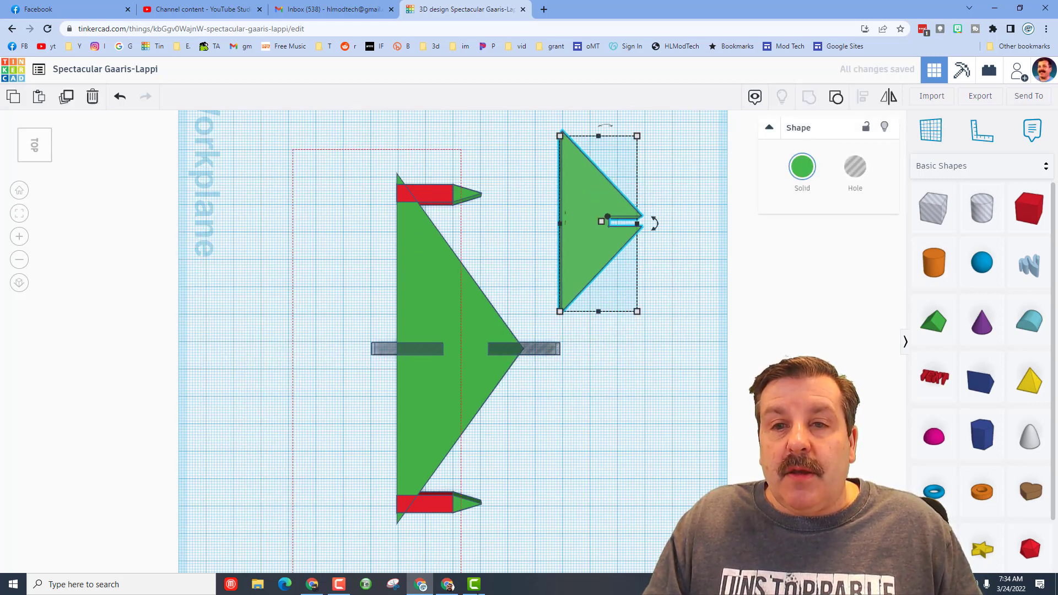
left_click(809, 96)
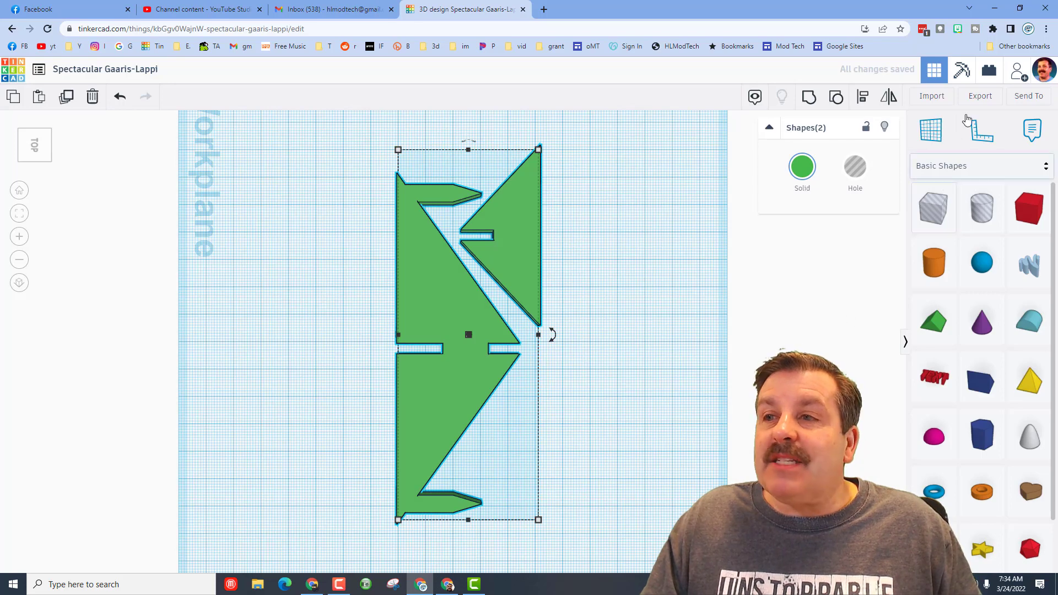
Export the selected wing and fin as an .SVG file for laser cutting
left_click(980, 96)
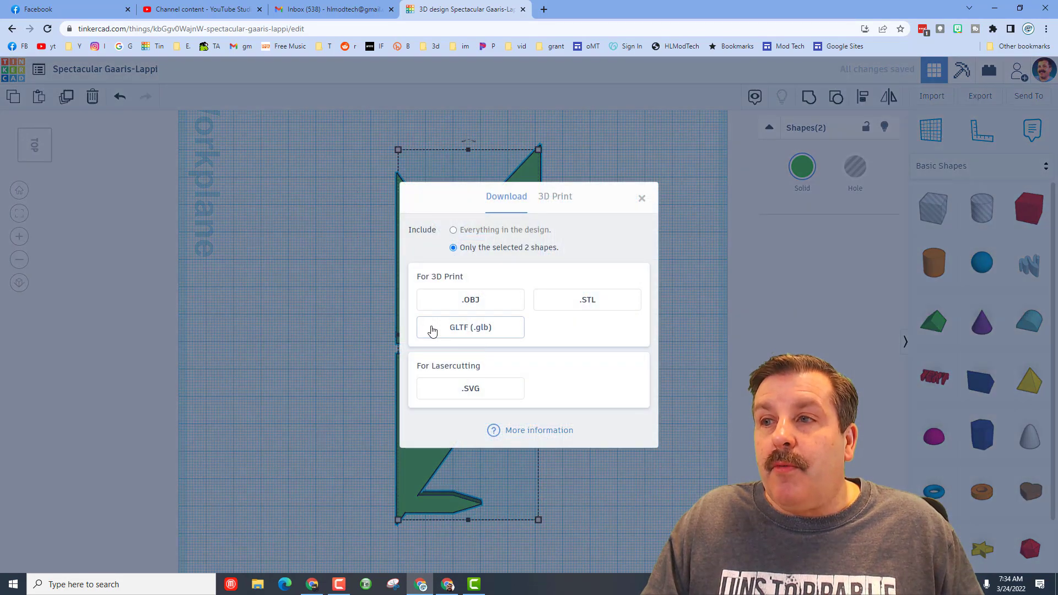
left_click(642, 197)
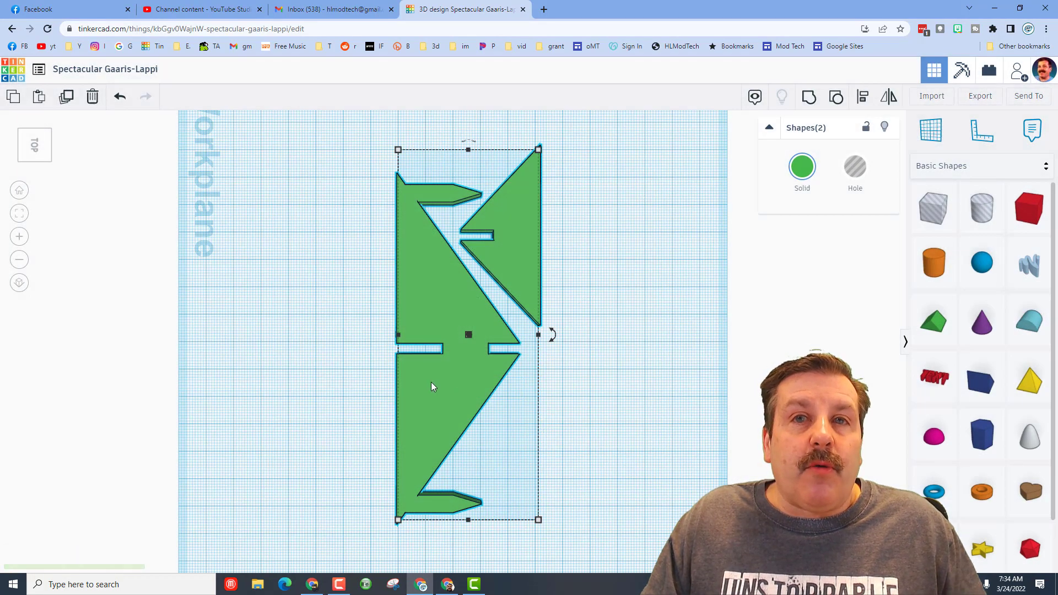
left_click(980, 96)
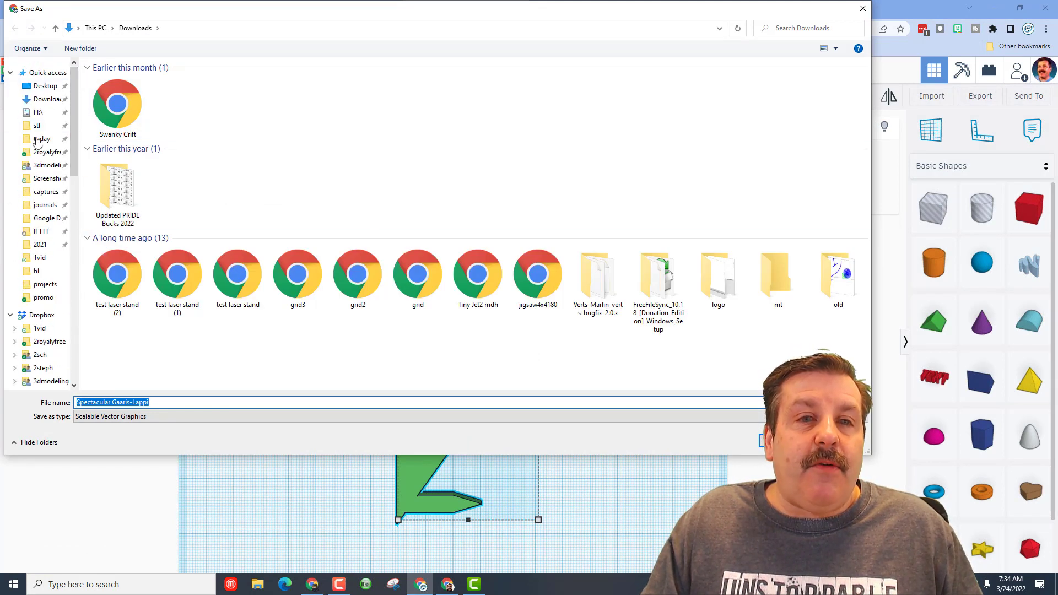
Save the SVG into the stl folder under the name 'wing mod mdh'
left_click(35, 126)
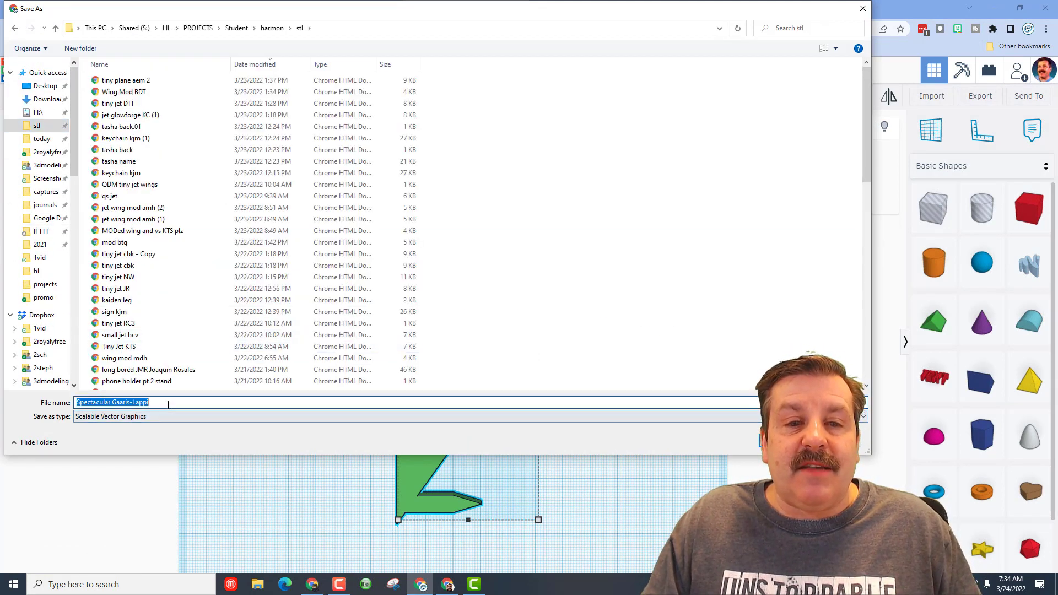
type("wing mod")
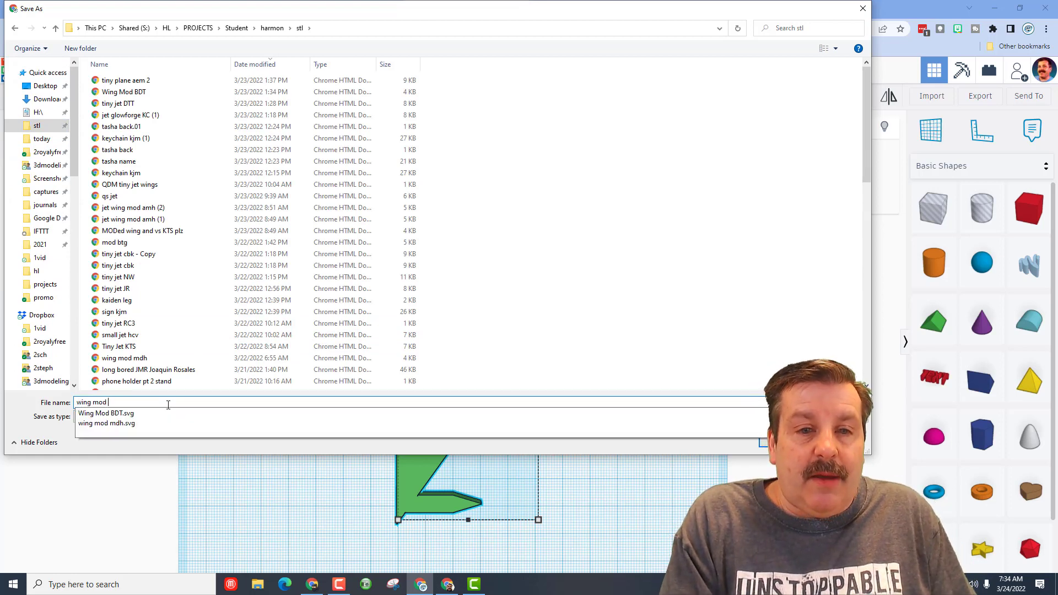
type("mdh")
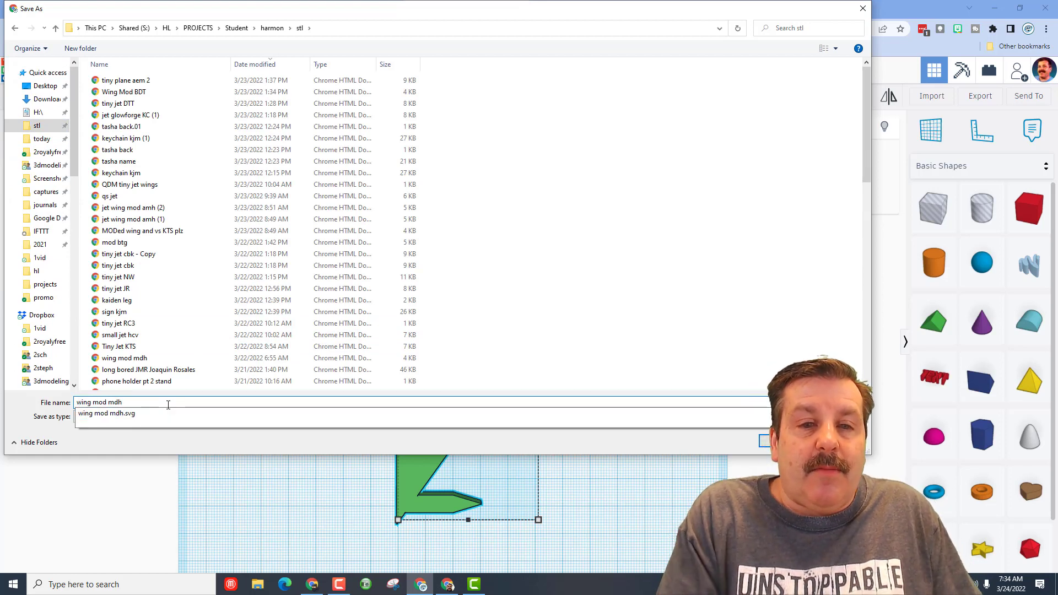